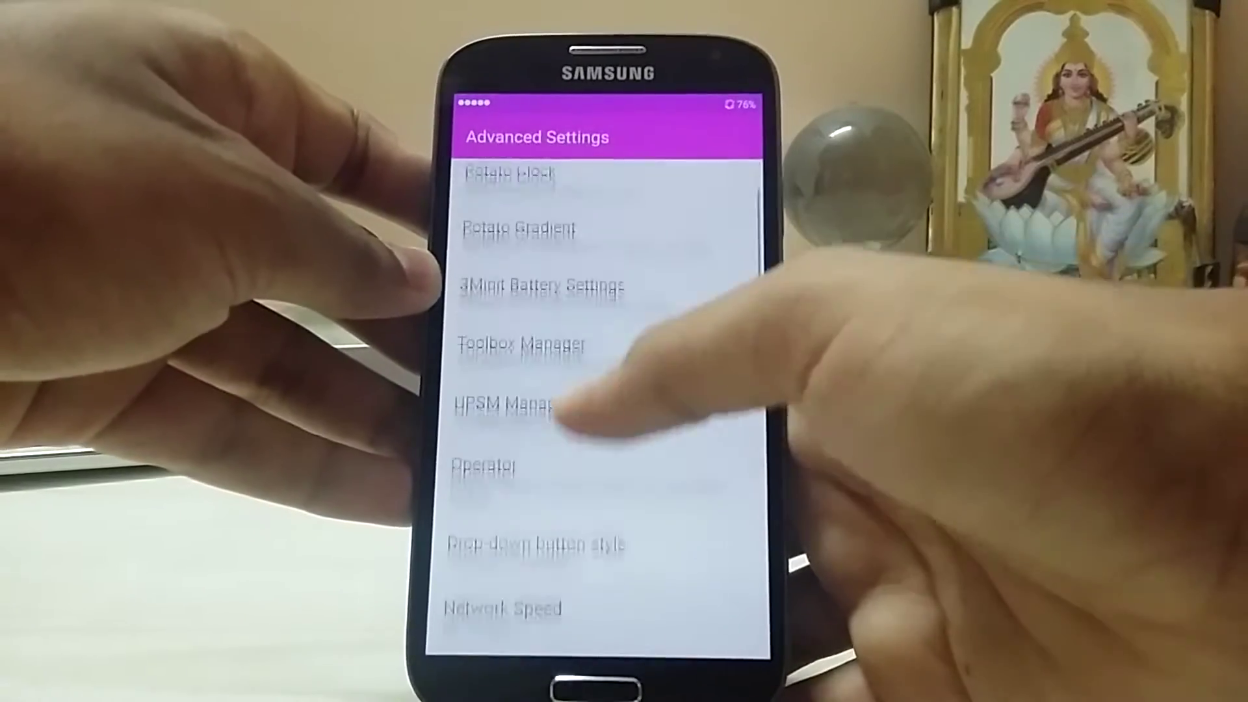
Step: Browse the Advanced Settings status bar options from Potato Clock down to Network Speed
{"action": "scroll", "scroll_direction": "down", "scroll_amount": 3}
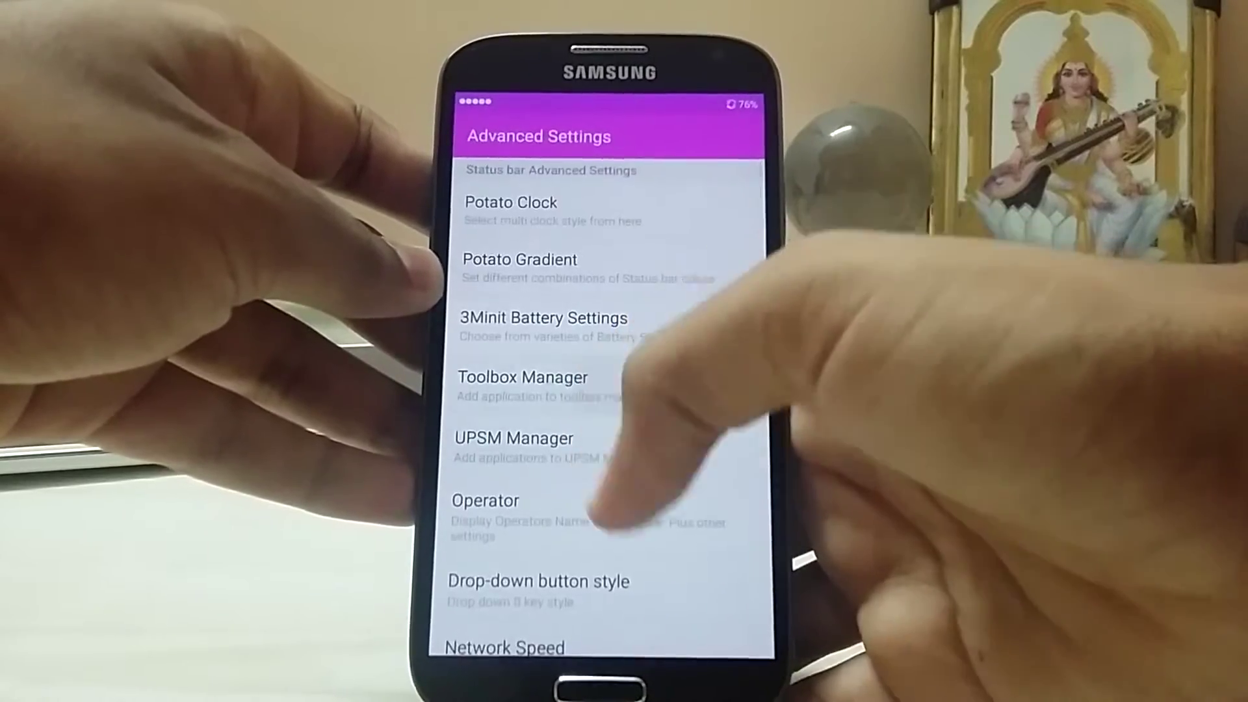
{"action": "left_click", "coordinate": [521, 377]}
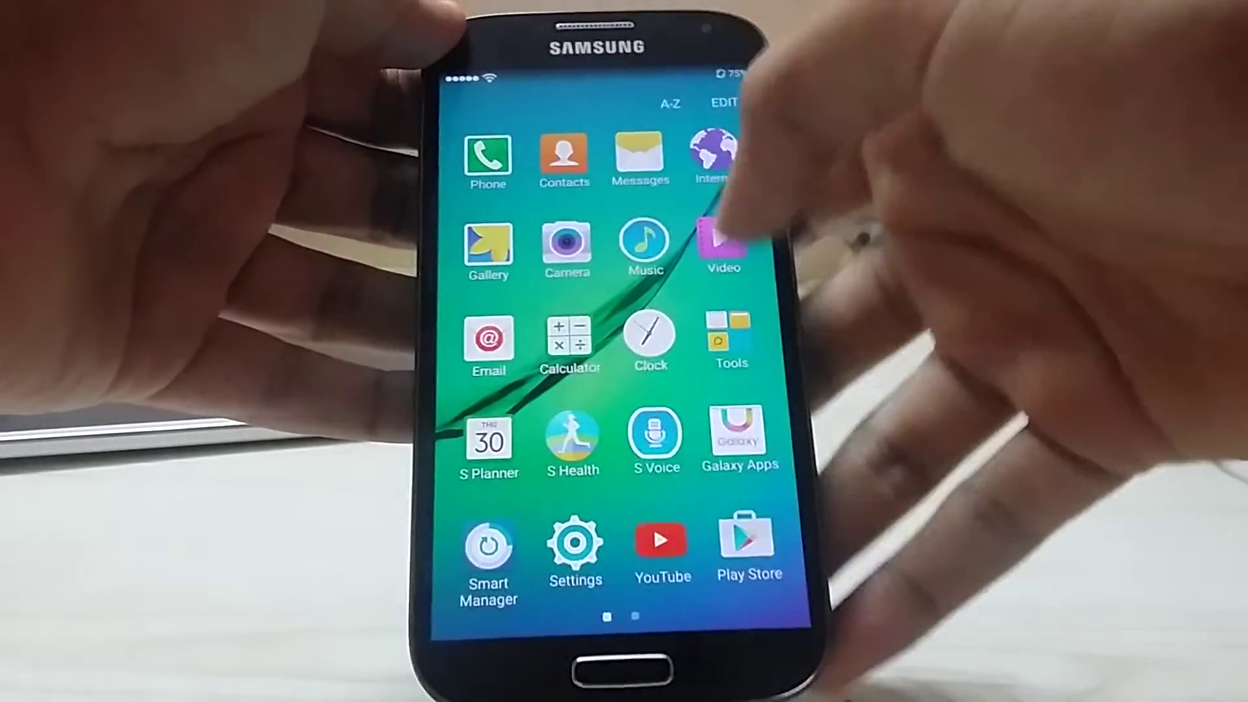
Step: Launch the Video player and view its Folders list with Camera, Download and WhatsApp Video
{"action": "left_click", "coordinate": [723, 247]}
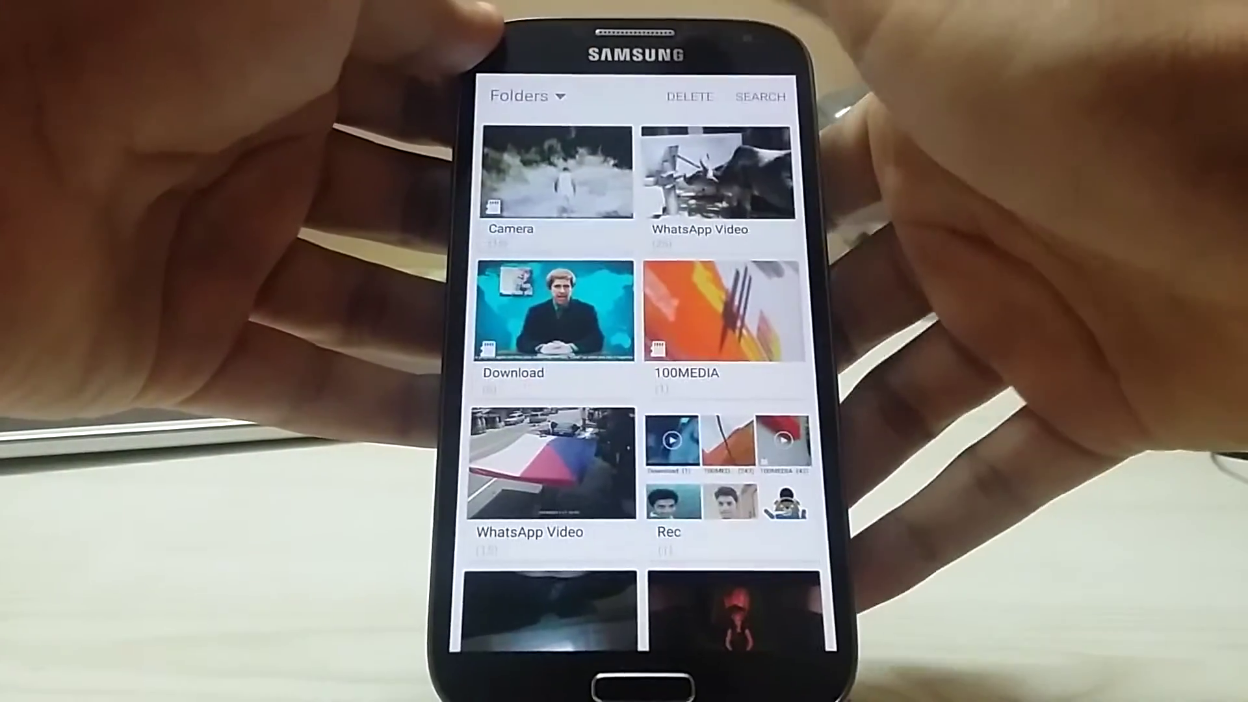
{"action": "left_click", "coordinate": [551, 178]}
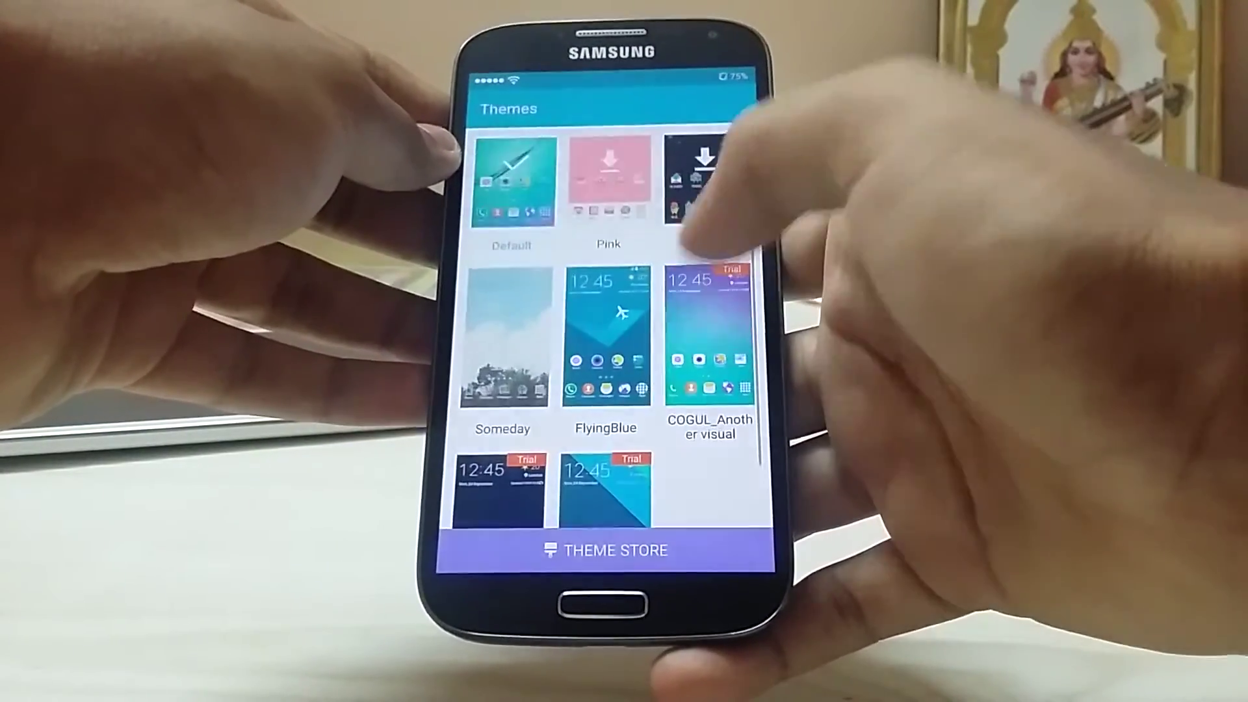
Step: Preview a theme from the Themes gallery among Pink, Someday and FlyingBlue
{"action": "left_click", "coordinate": [710, 338]}
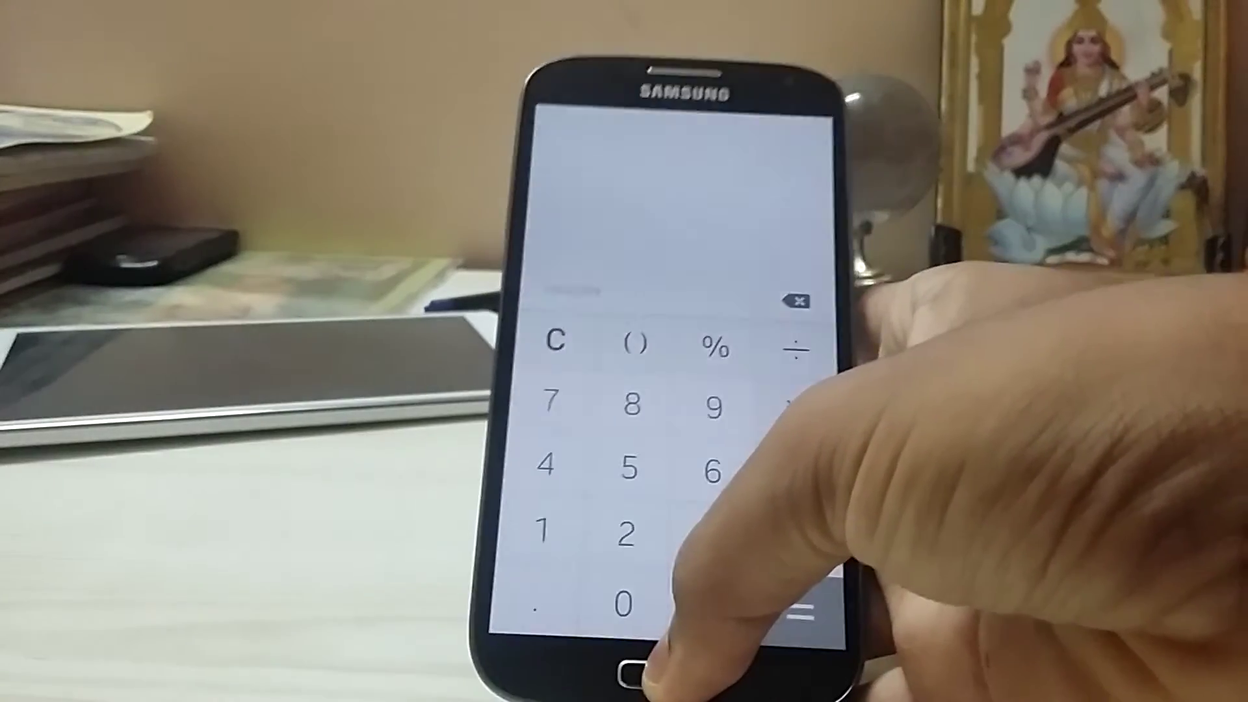
Step: Leave the calculator and return to the home screen with clock, search bar and app icons
{"action": "left_click", "coordinate": [626, 673]}
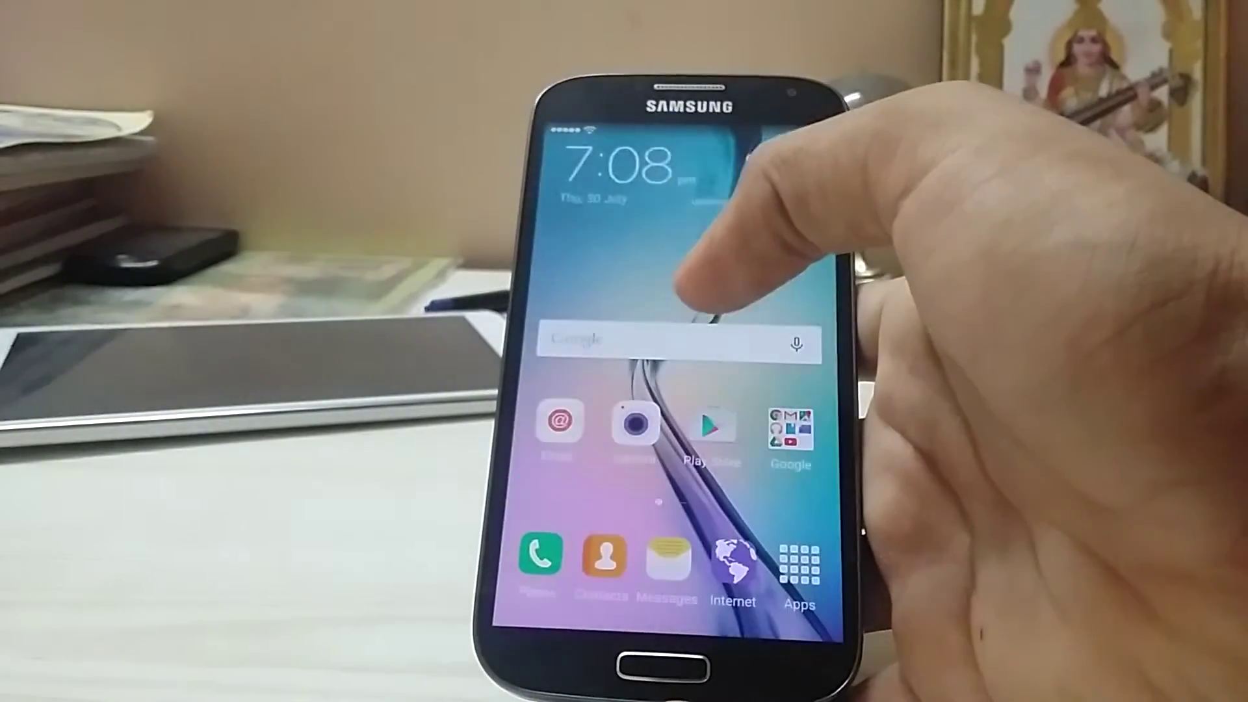